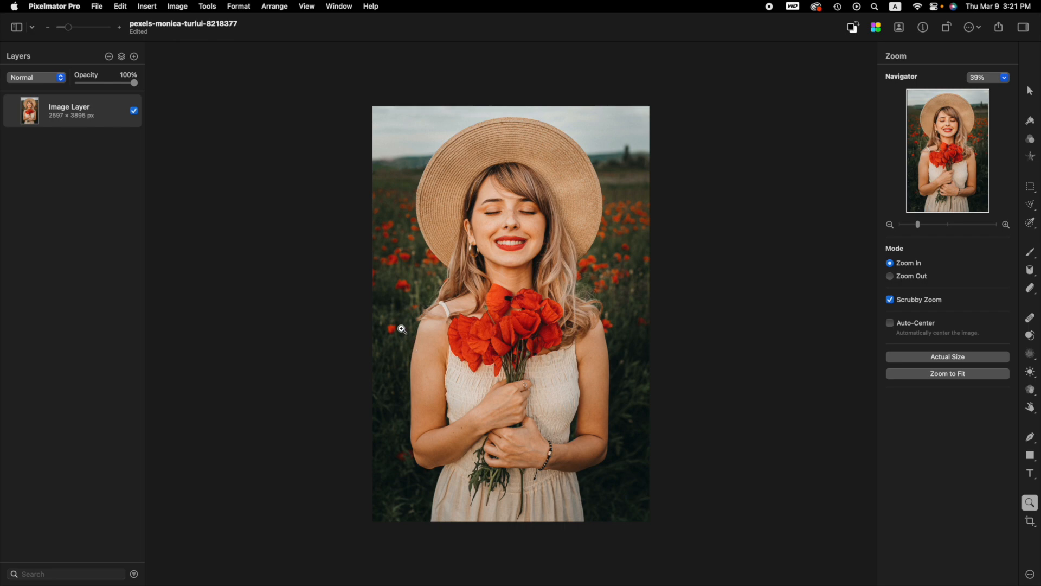
{"action": "mouse_move", "coordinate": [391, 281]}
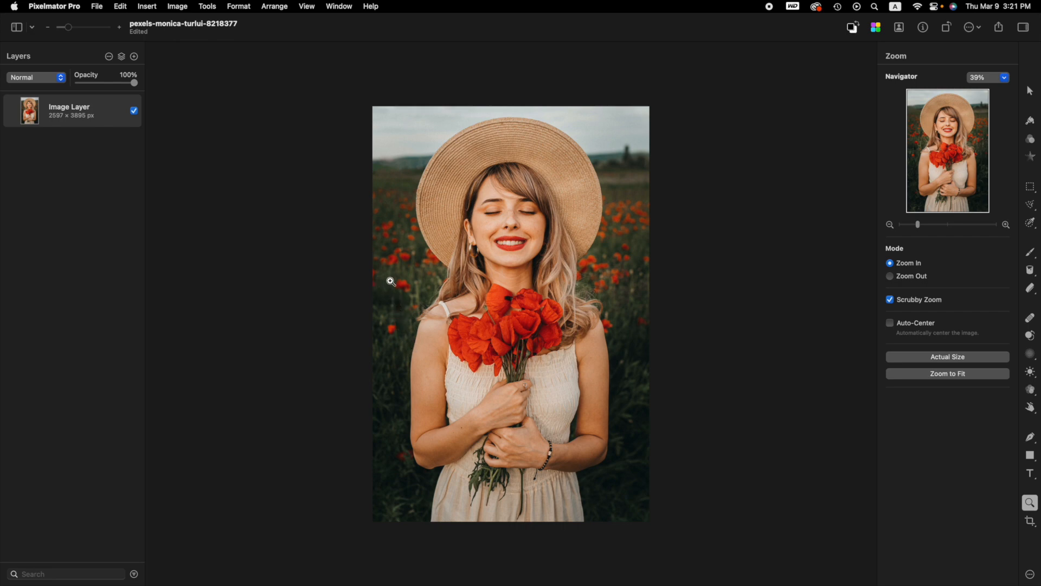
{"action": "mouse_move", "coordinate": [410, 263]}
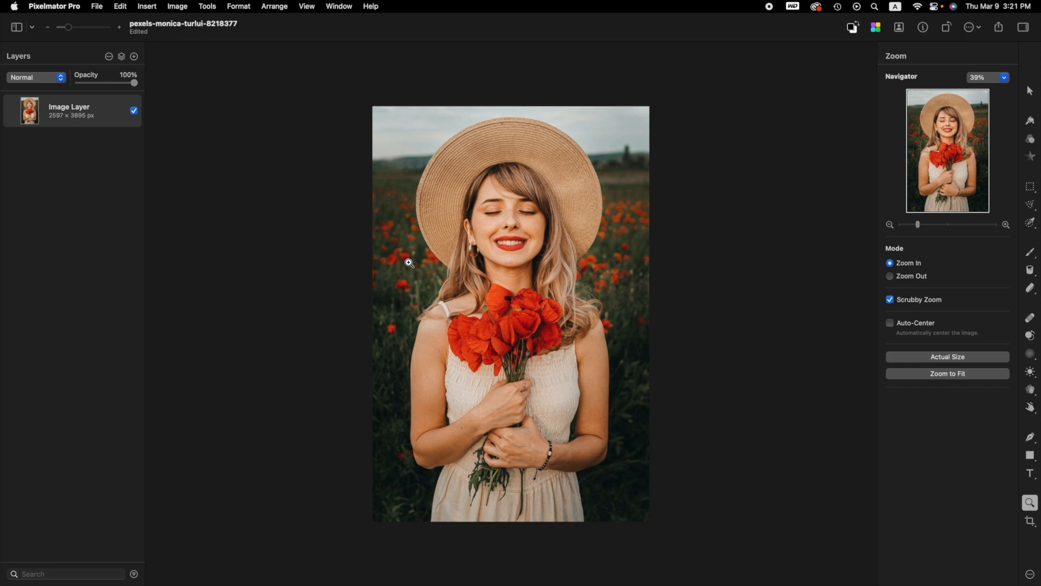
{"action": "mouse_move", "coordinate": [270, 249]}
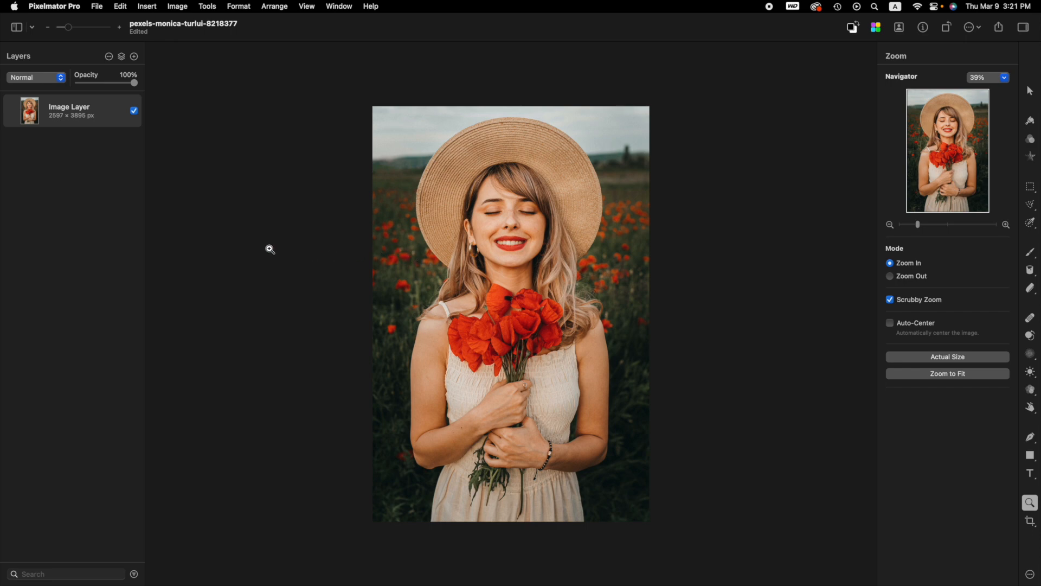
{"action": "mouse_move", "coordinate": [305, 242]}
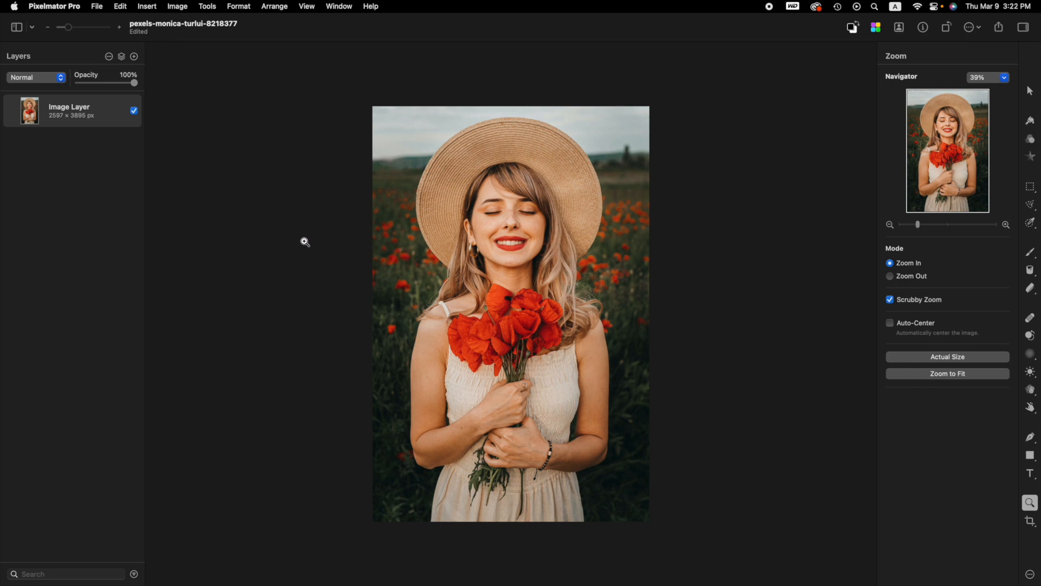
{"action": "mouse_move", "coordinate": [304, 236]}
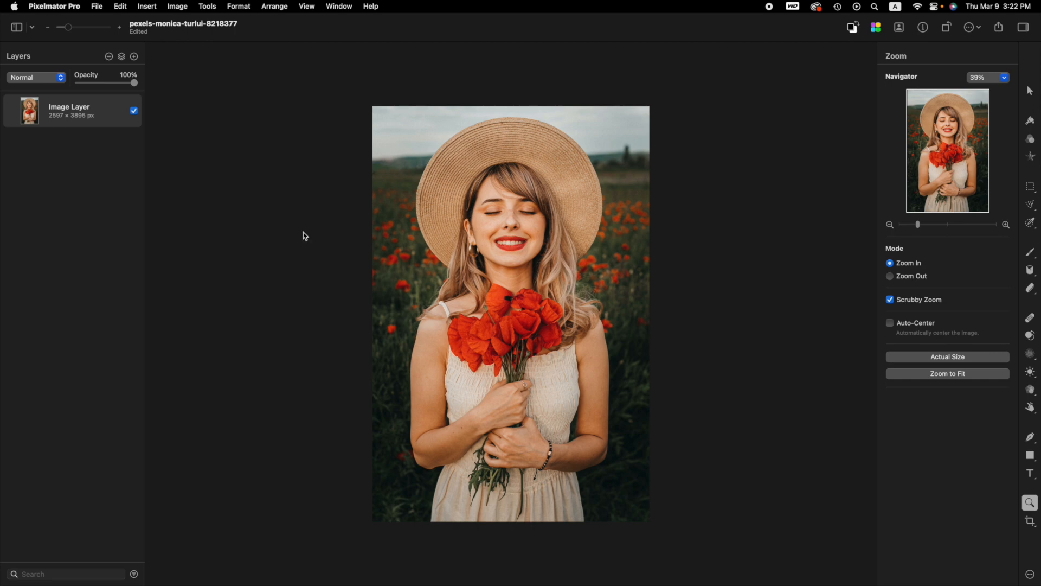
{"action": "mouse_move", "coordinate": [306, 239]}
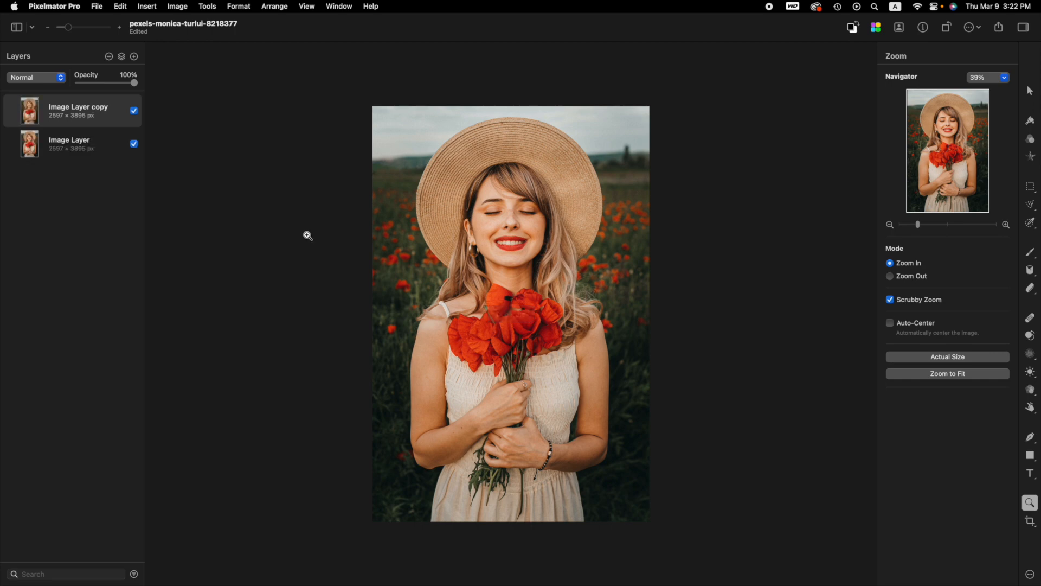
{"action": "mouse_move", "coordinate": [306, 239]}
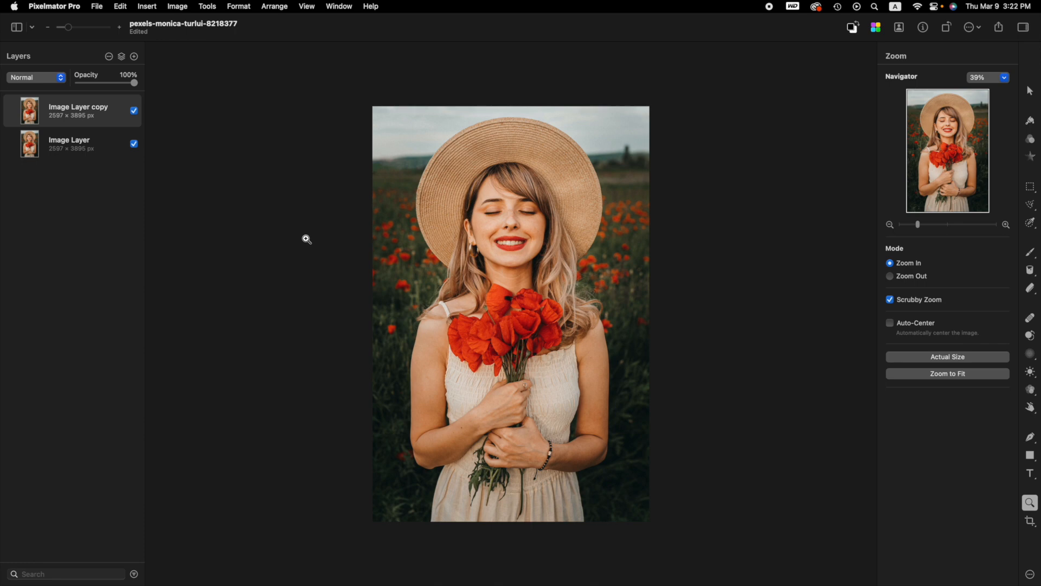
{"action": "mouse_move", "coordinate": [329, 197]}
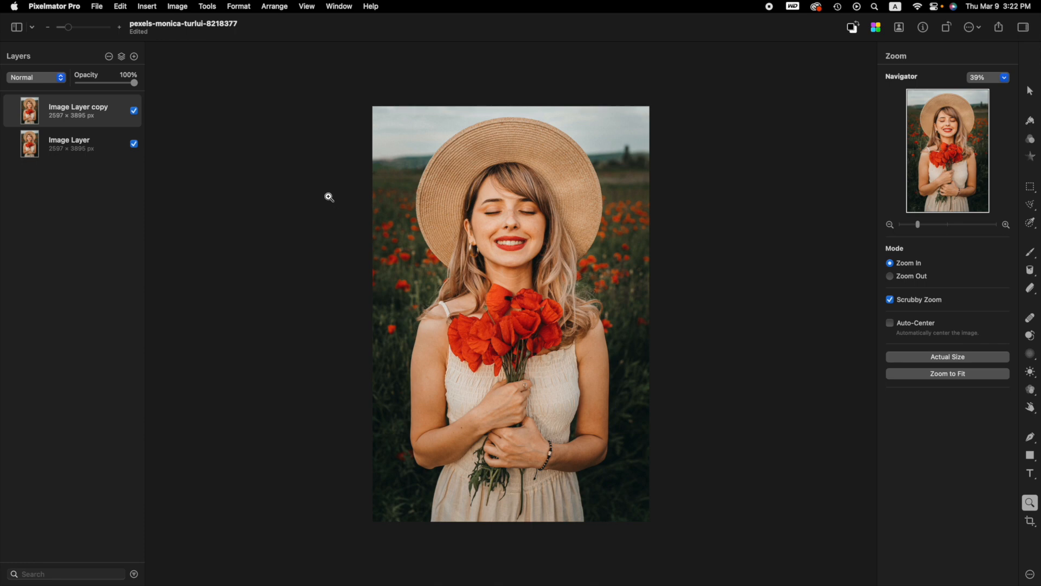
- With the Crop tool, add 300 px to width and height for a 2897 × 4195 px canvas
{"action": "left_click", "coordinate": [1030, 521]}
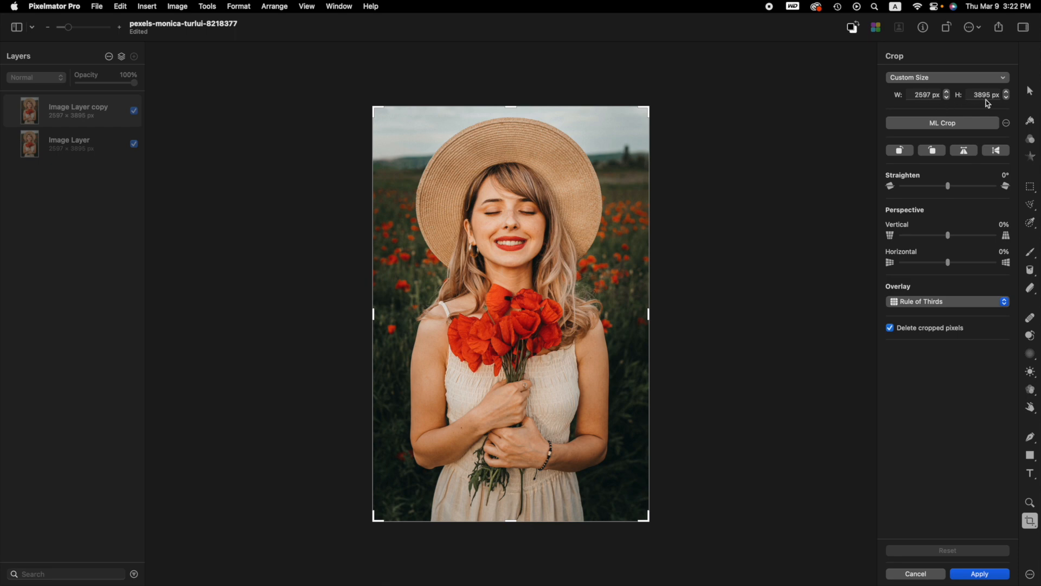
{"action": "mouse_move", "coordinate": [940, 98]}
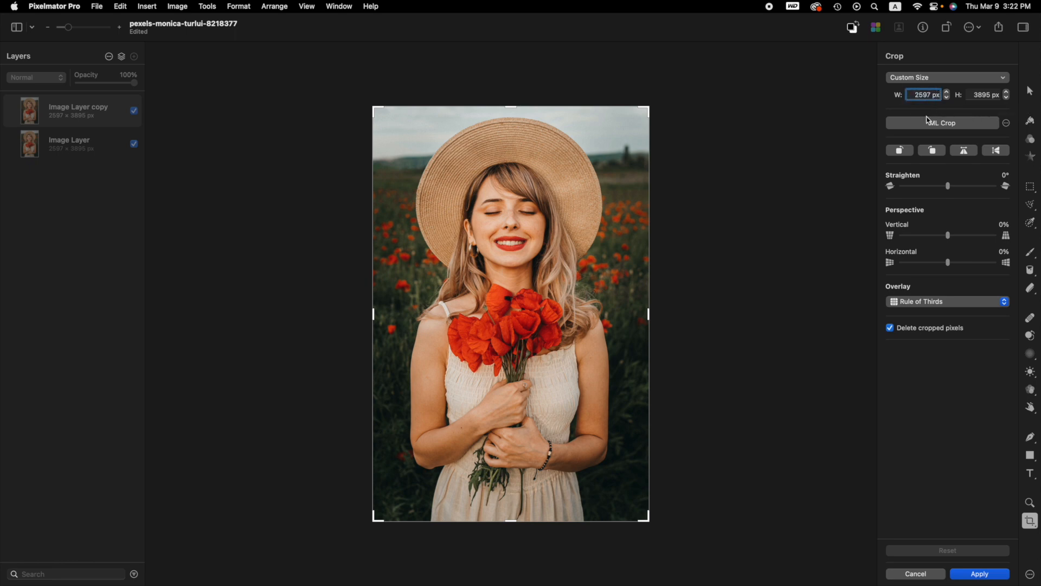
{"action": "type", "text": "+3"}
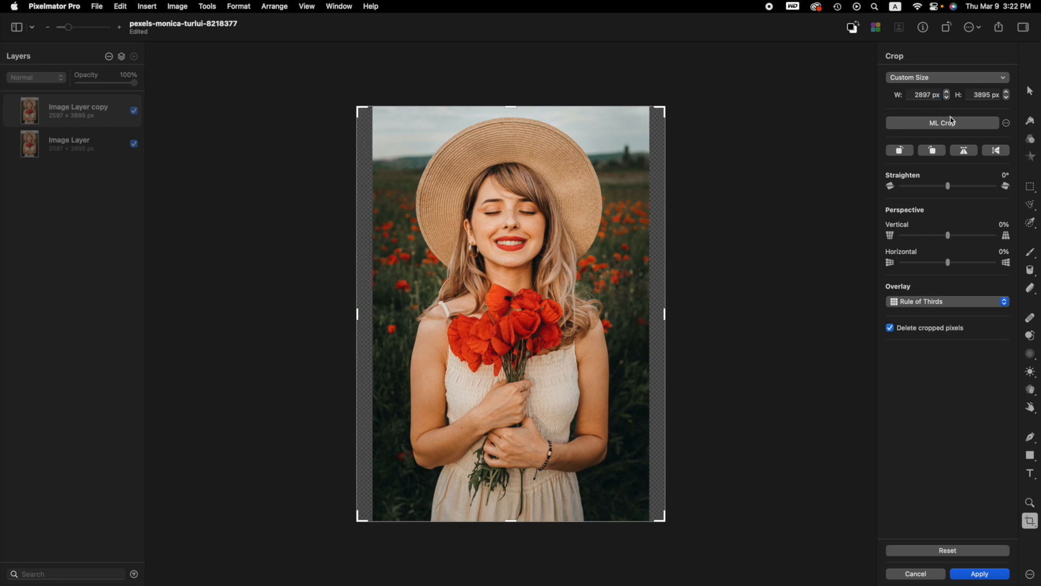
{"action": "left_click", "coordinate": [988, 95]}
{"action": "type", "text": "+300"}
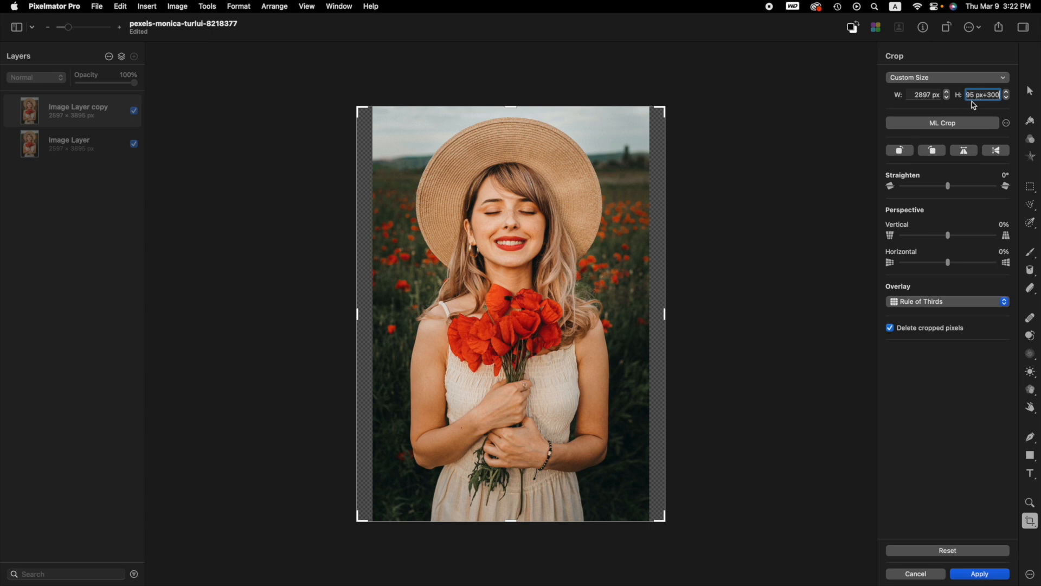
{"action": "key", "text": "Return"}
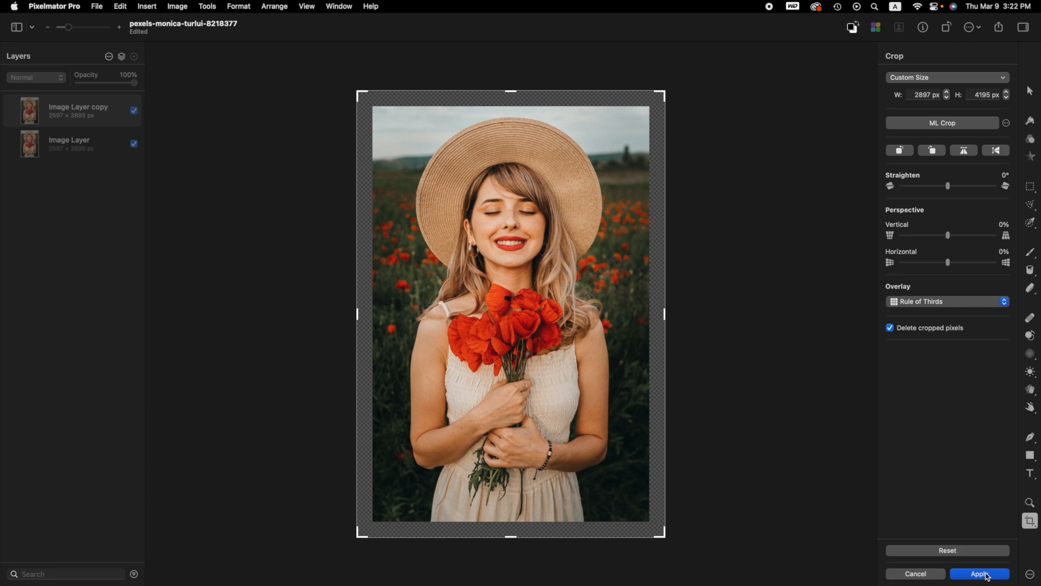
{"action": "mouse_move", "coordinate": [979, 574]}
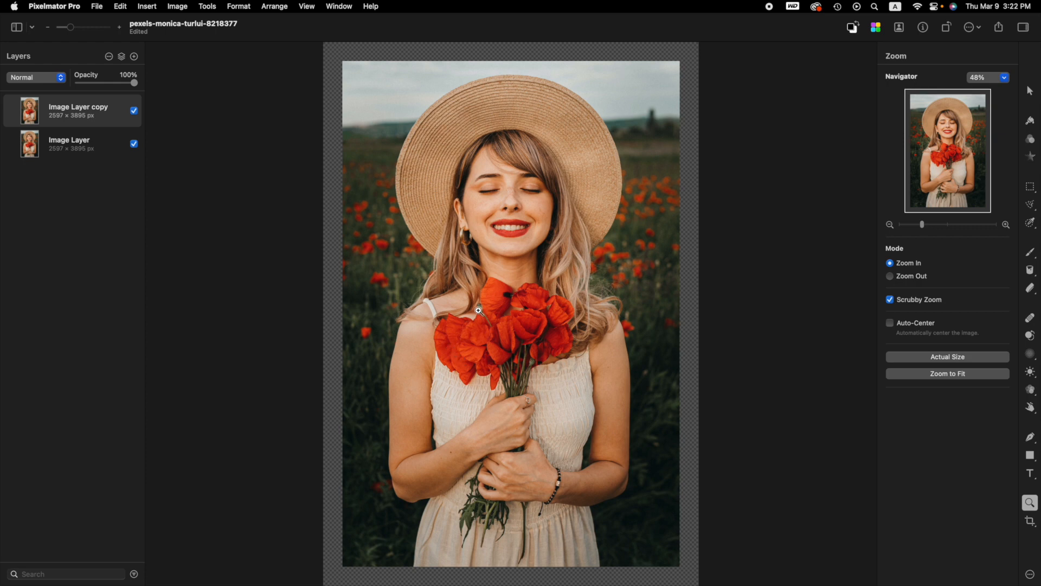
{"action": "mouse_move", "coordinate": [521, 313]}
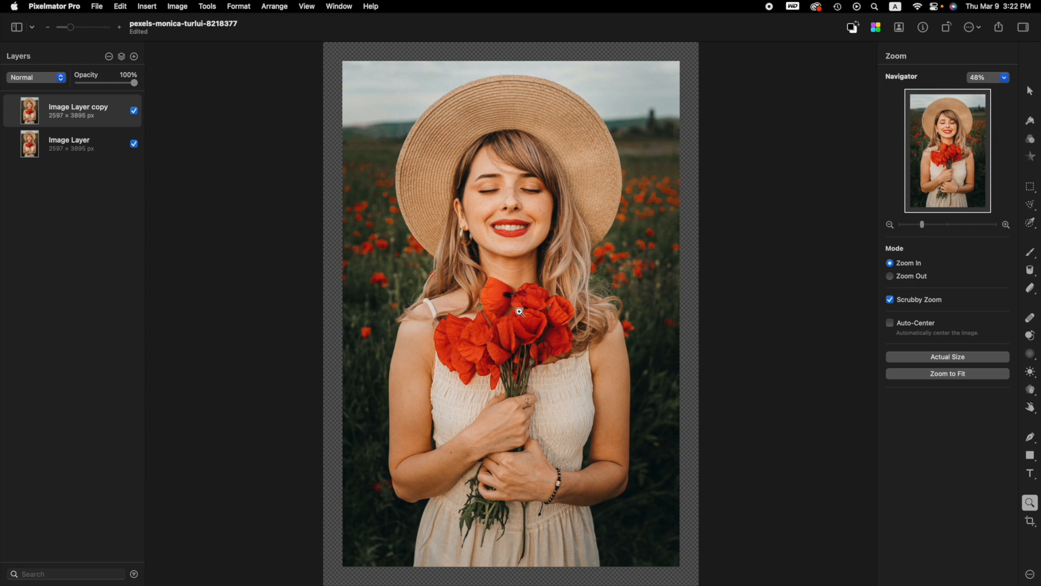
{"action": "mouse_move", "coordinate": [346, 88]}
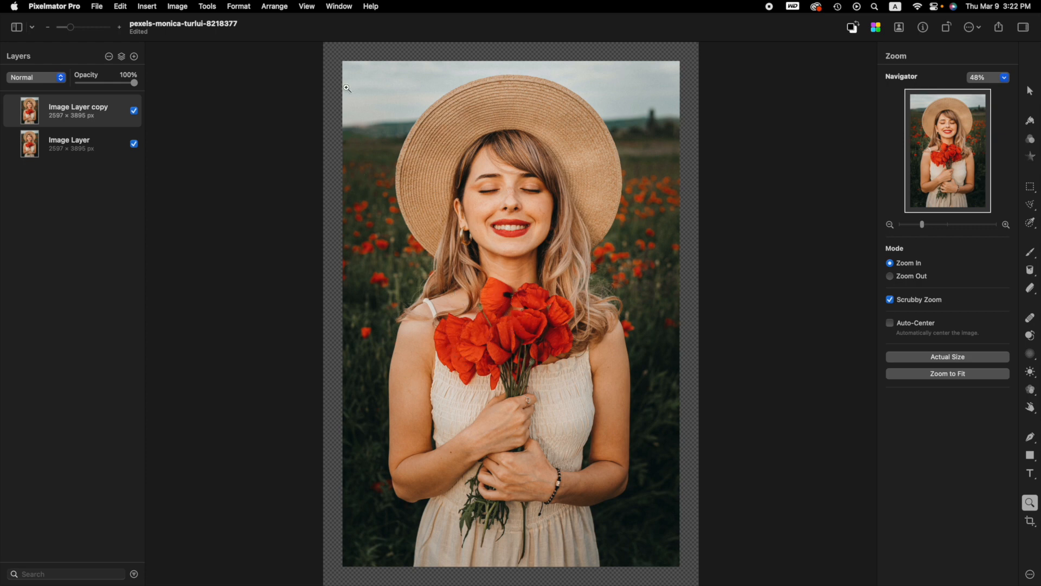
{"action": "mouse_move", "coordinate": [344, 225]}
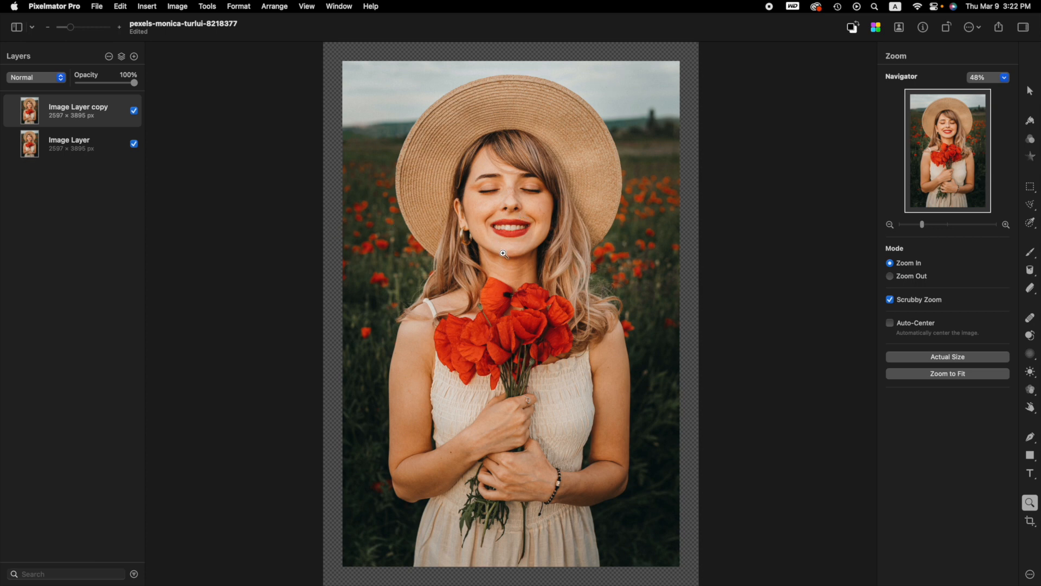
{"action": "mouse_move", "coordinate": [445, 324]}
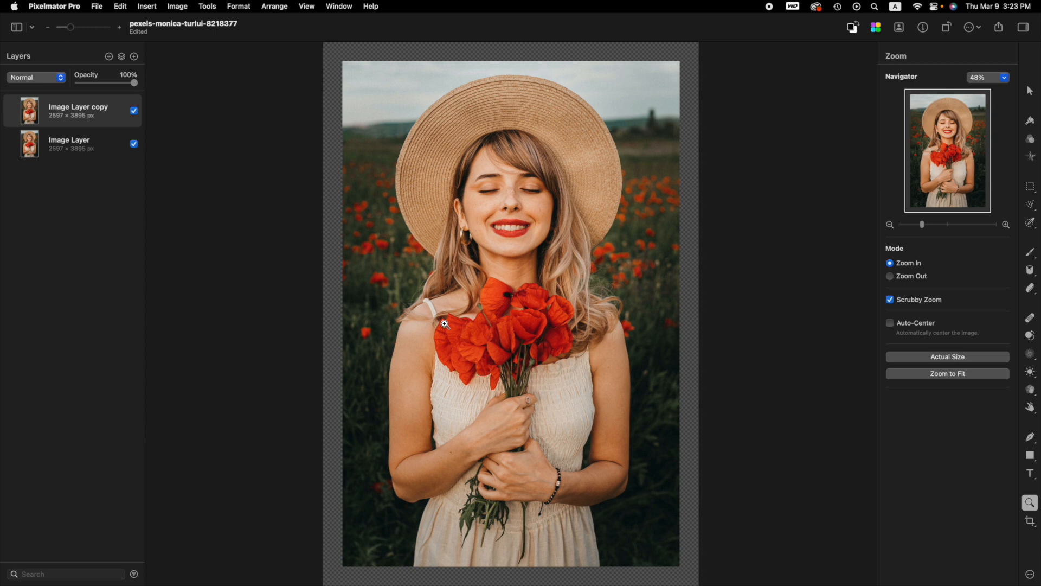
{"action": "mouse_move", "coordinate": [518, 277]}
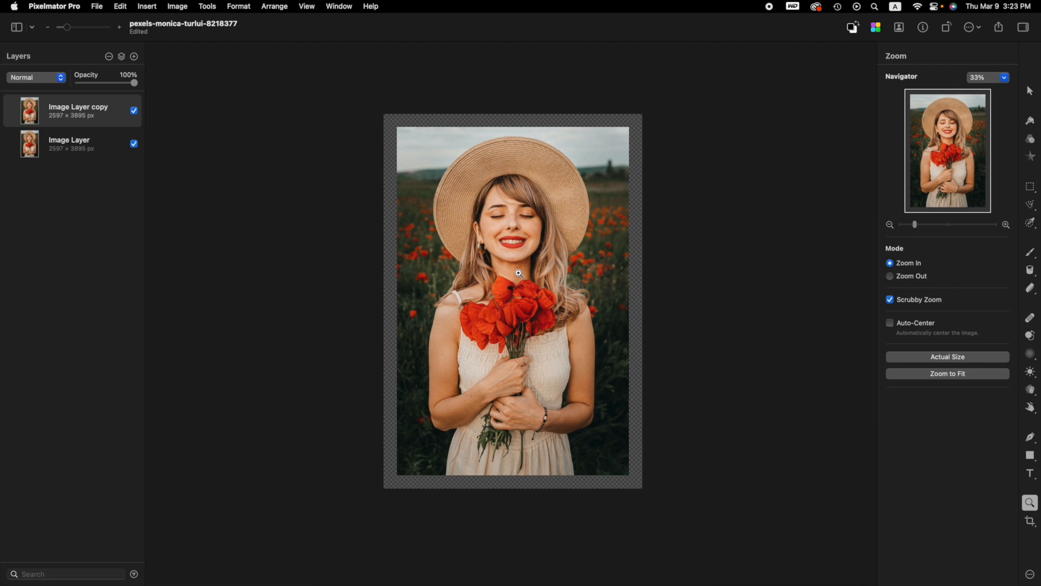
{"action": "mouse_move", "coordinate": [559, 311]}
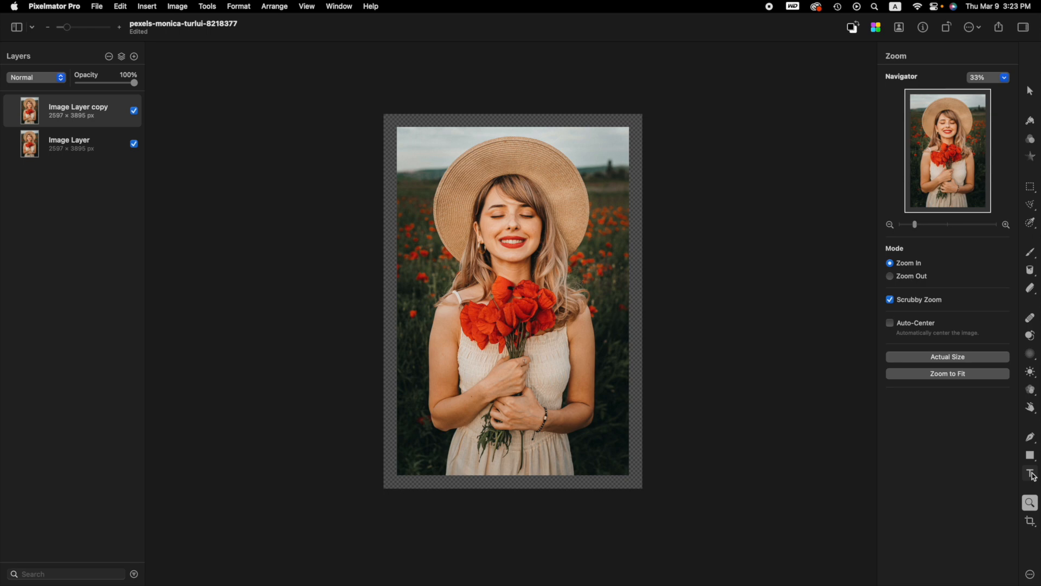
{"action": "mouse_move", "coordinate": [1030, 457]}
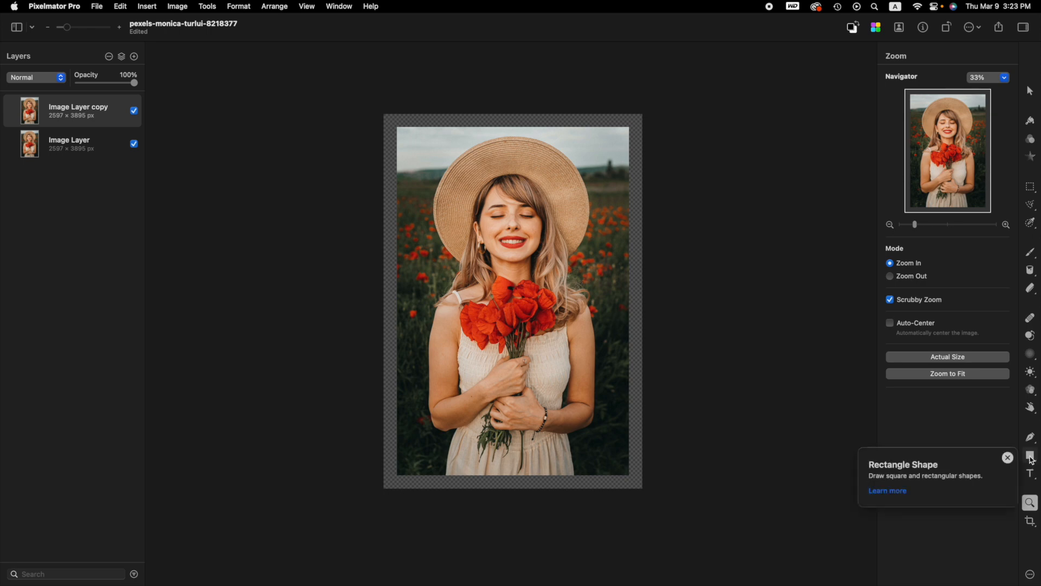
- Draw a full-canvas rectangle and set its fill to a near-white colour
{"action": "left_click", "coordinate": [1030, 454]}
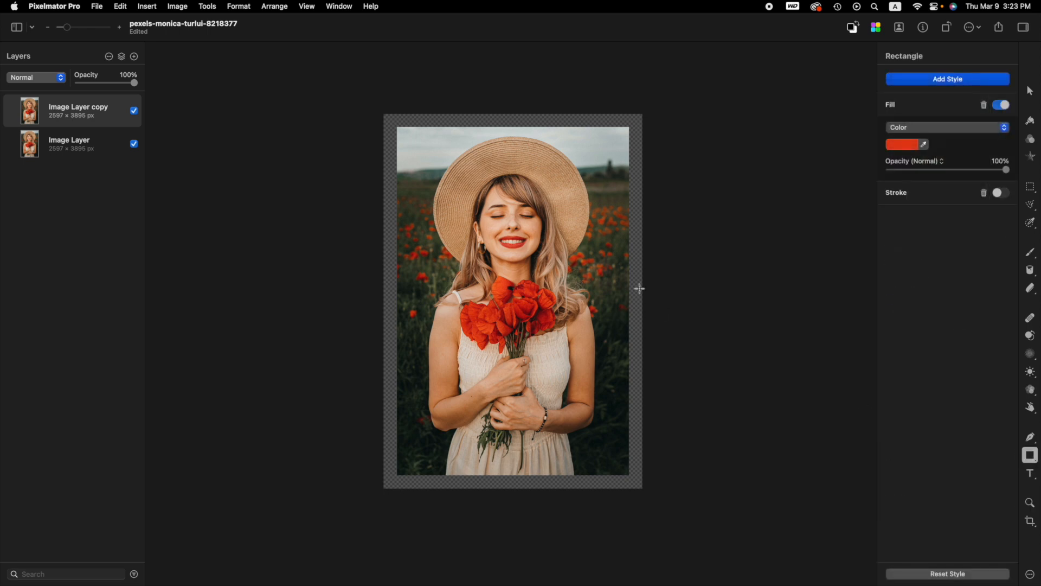
{"action": "mouse_move", "coordinate": [366, 103]}
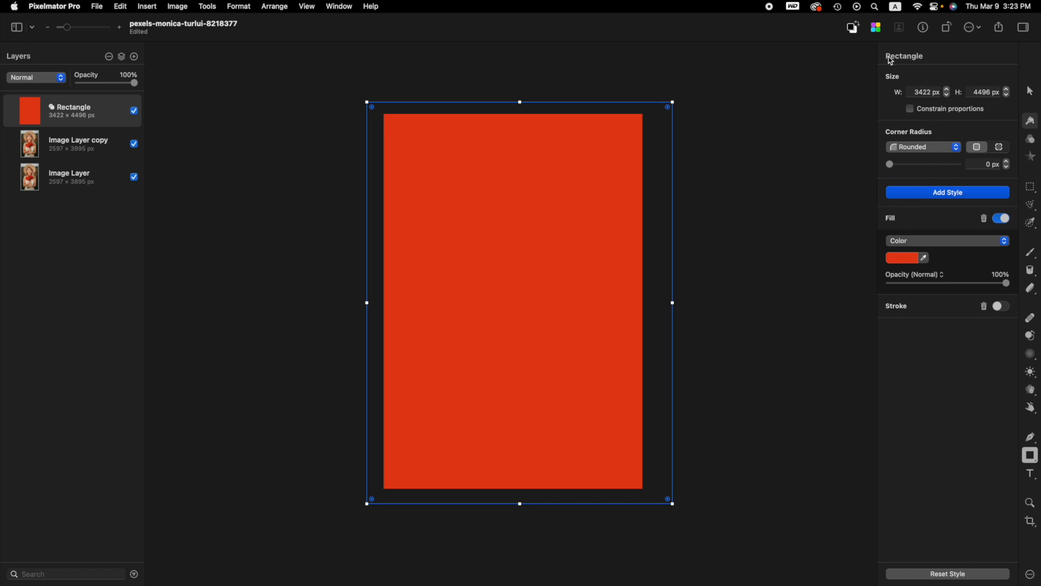
{"action": "mouse_move", "coordinate": [917, 65]}
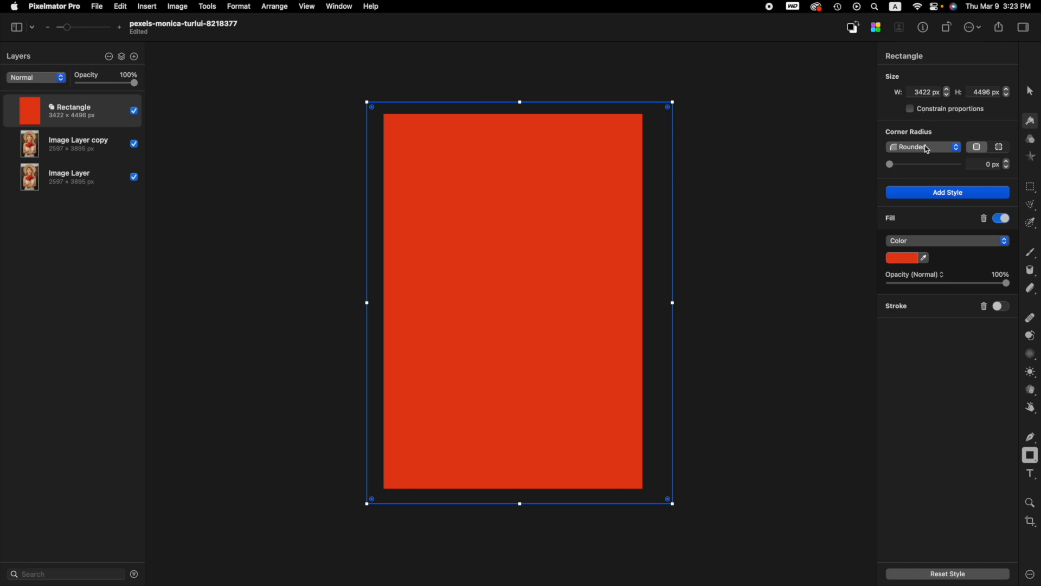
{"action": "mouse_move", "coordinate": [894, 226]}
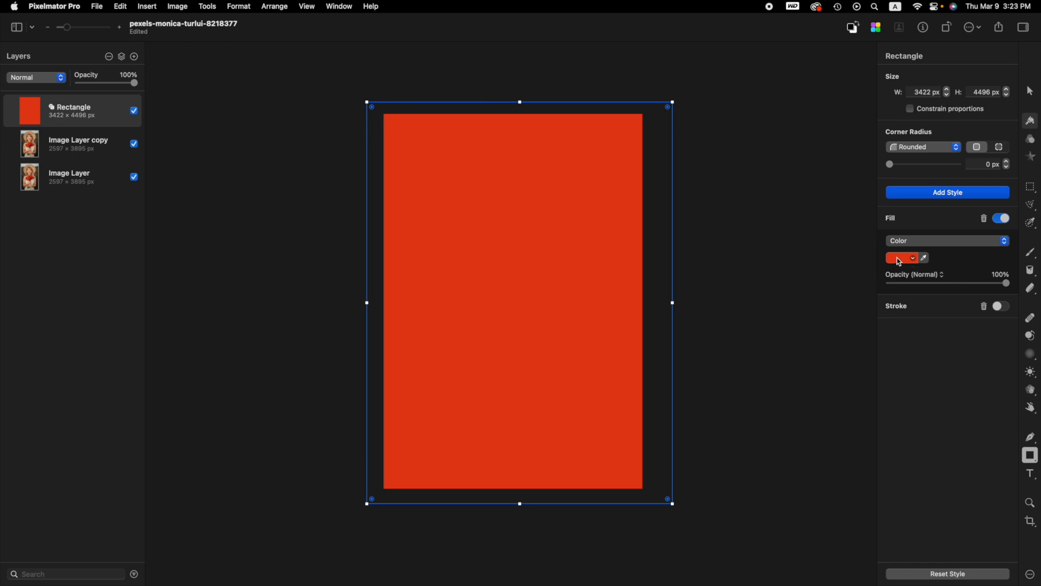
{"action": "left_click", "coordinate": [899, 258]}
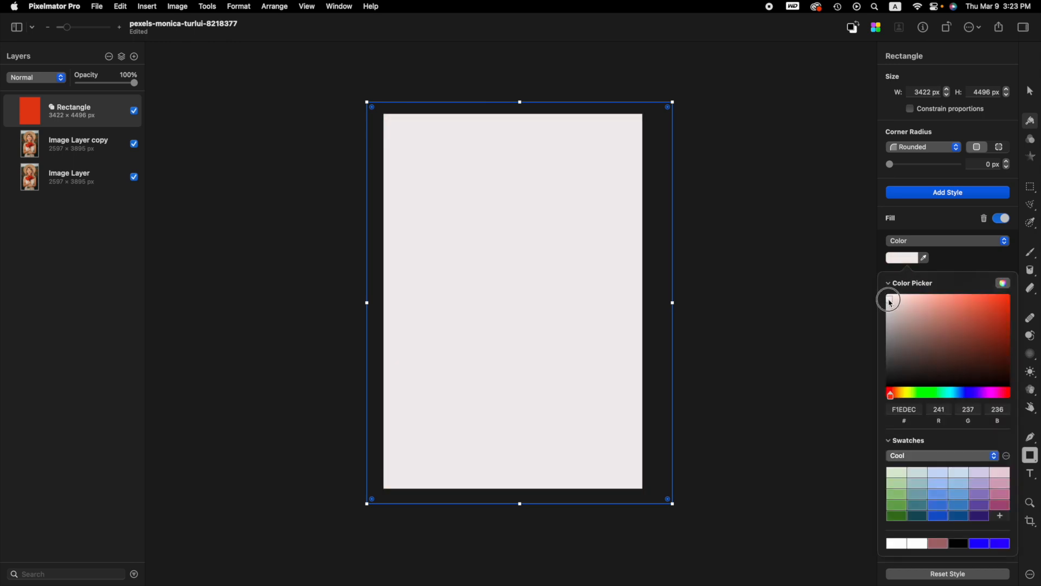
{"action": "left_click", "coordinate": [890, 299]}
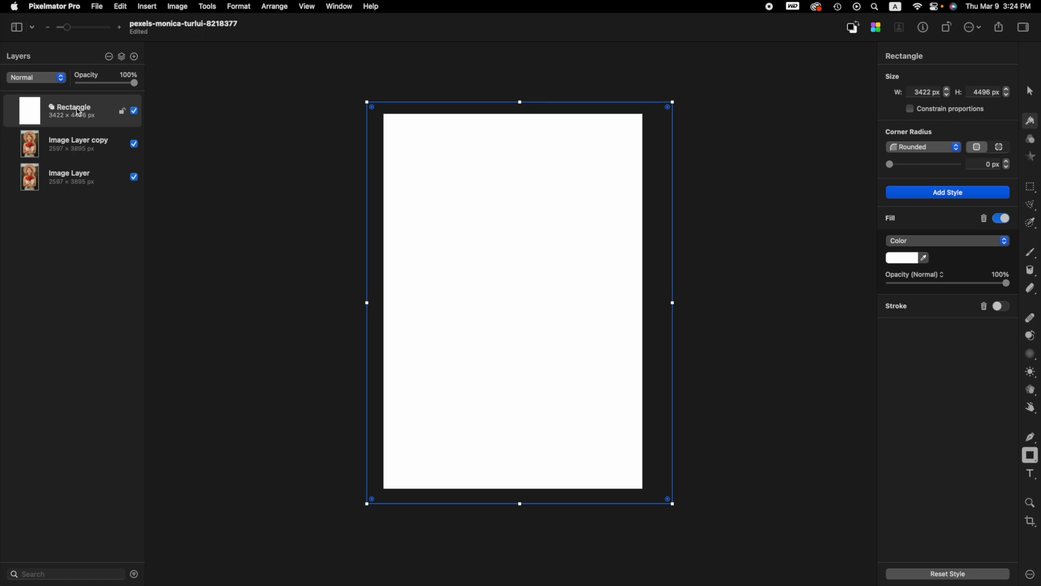
- Drag the Rectangle layer below Image Layer copy in the Layers panel
{"action": "left_click_drag", "start_coordinate": [72, 110], "coordinate": [72, 150]}
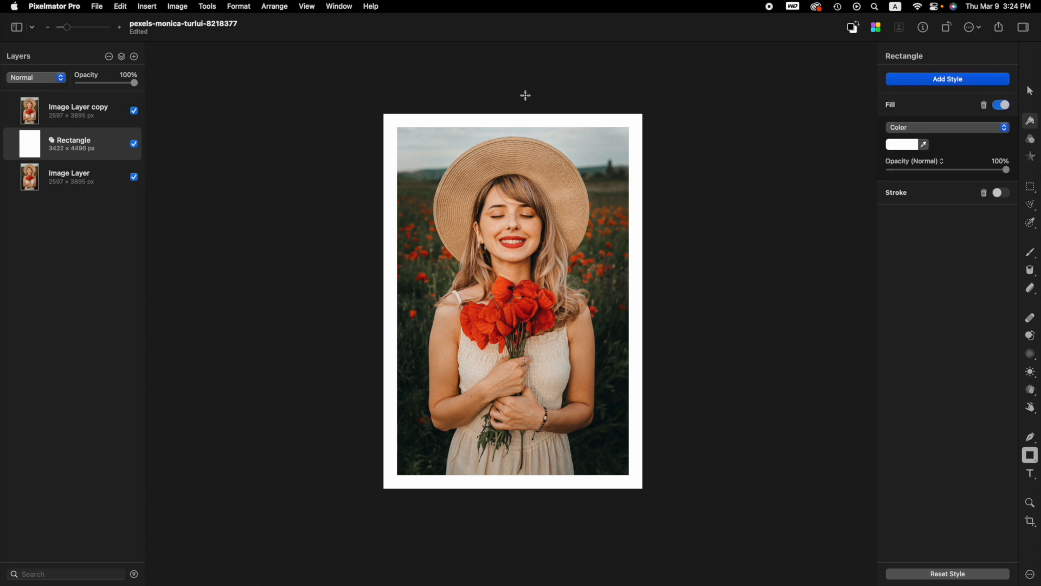
{"action": "mouse_move", "coordinate": [734, 276]}
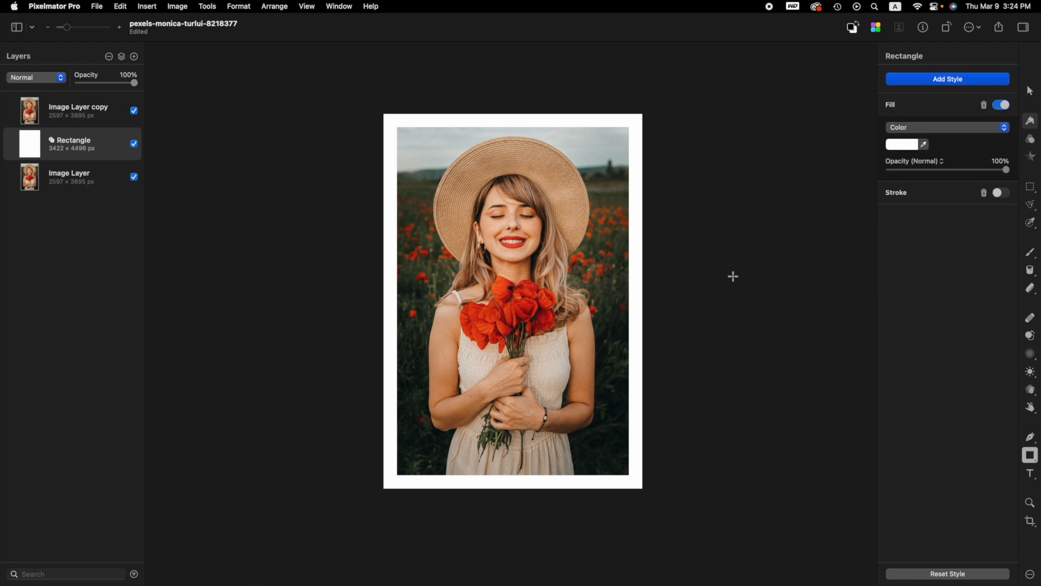
{"action": "mouse_move", "coordinate": [148, 204]}
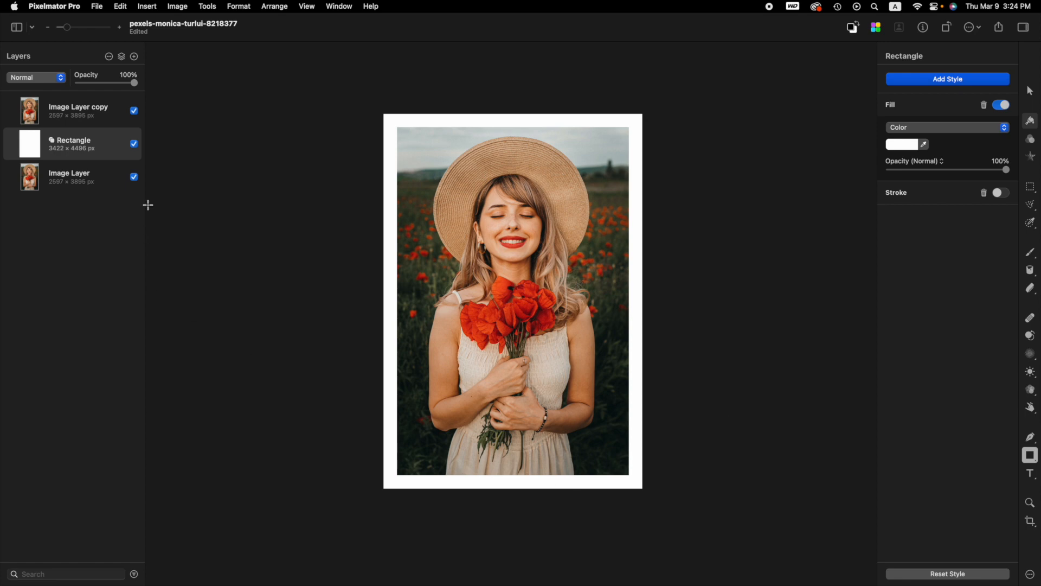
{"action": "mouse_move", "coordinate": [362, 188]}
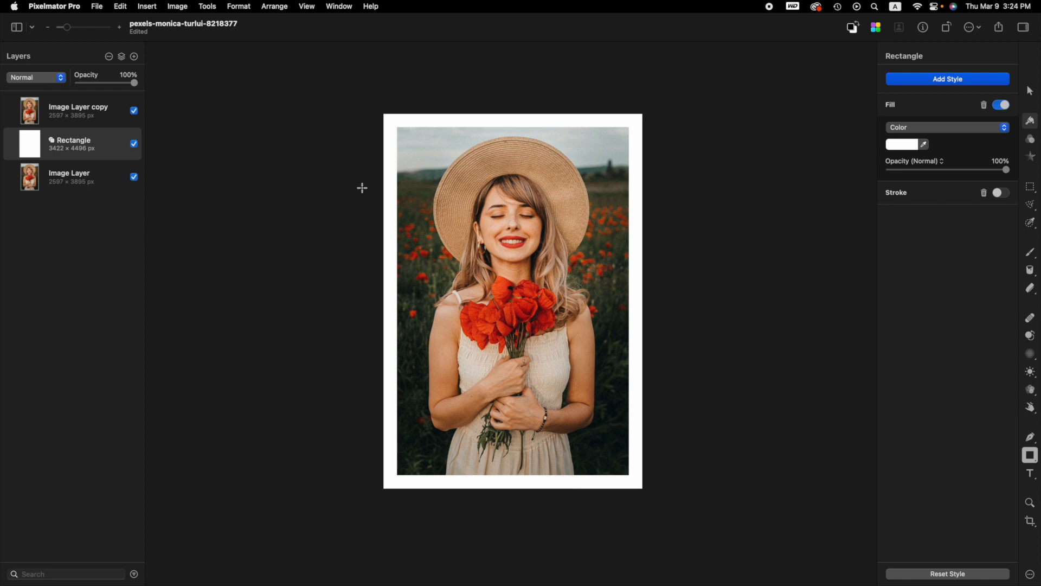
{"action": "mouse_move", "coordinate": [274, 204]}
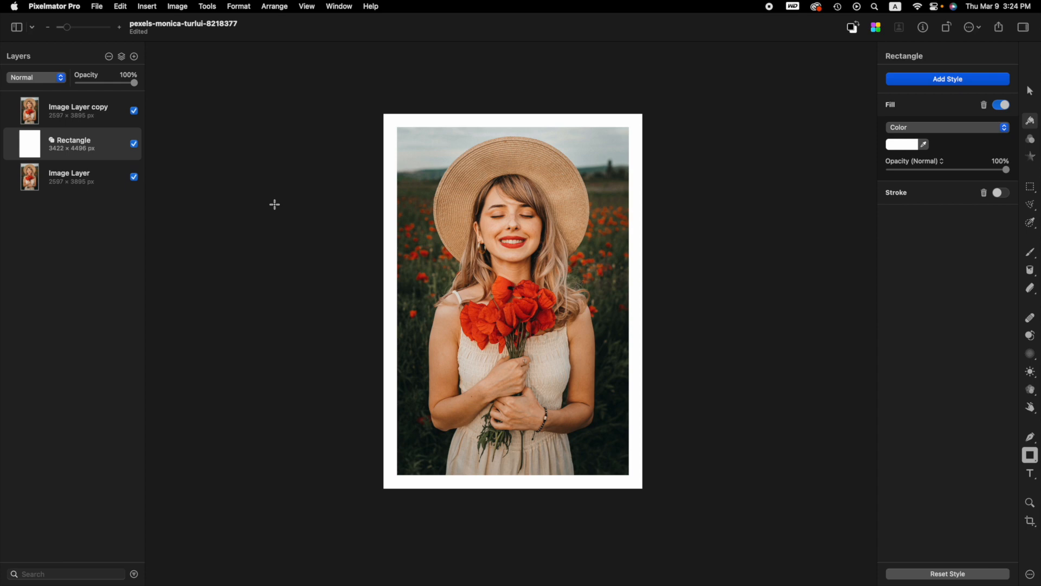
{"action": "mouse_move", "coordinate": [278, 270]}
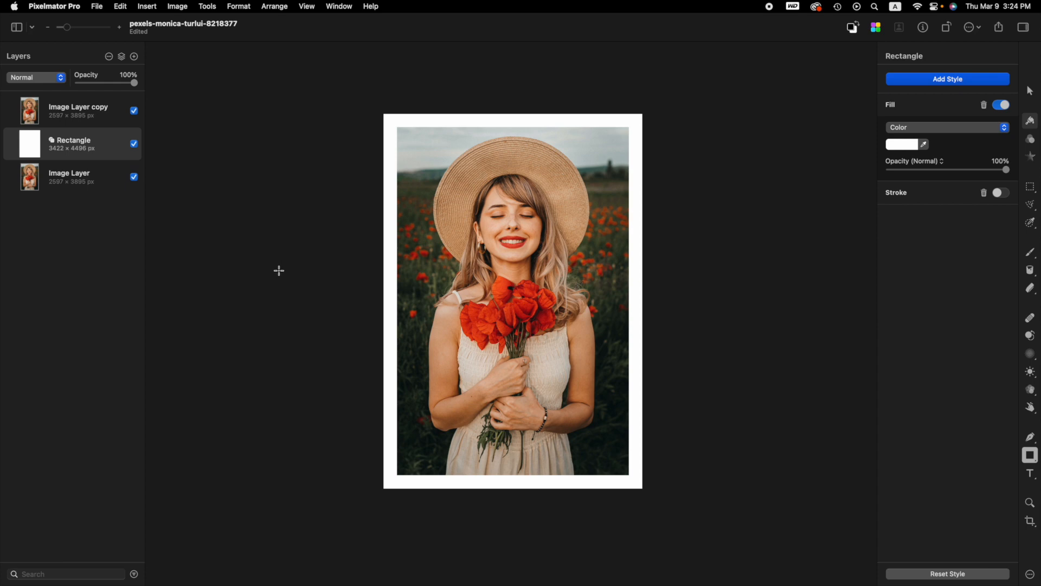
{"action": "mouse_move", "coordinate": [288, 254]}
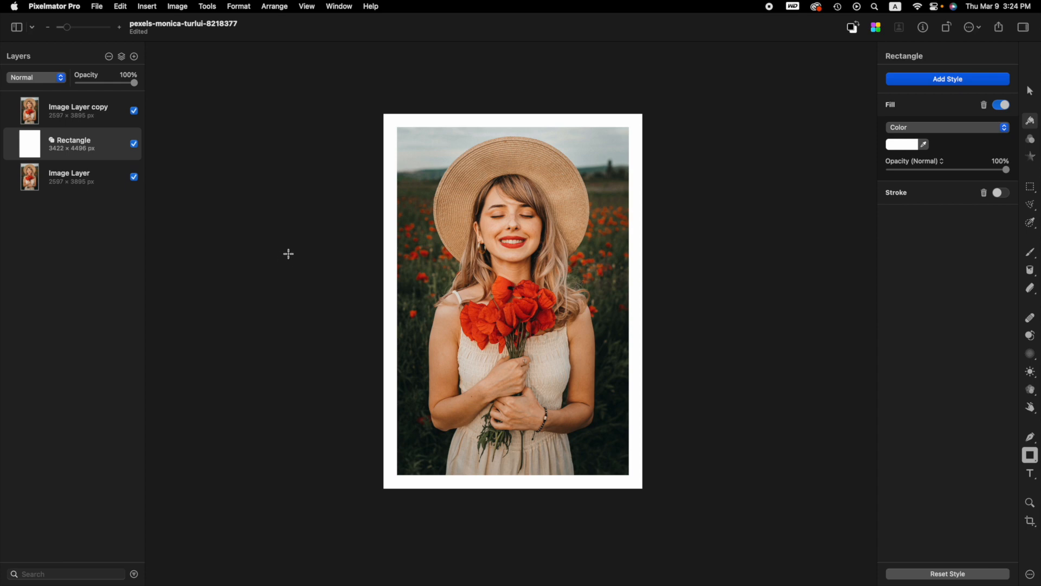
{"action": "mouse_move", "coordinate": [300, 273]}
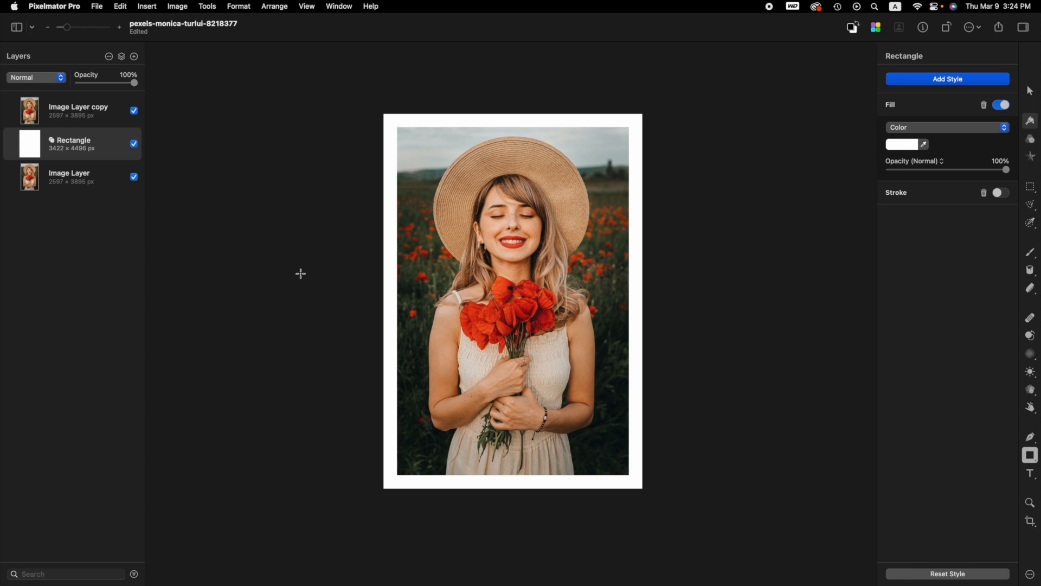
{"action": "mouse_move", "coordinate": [301, 276]}
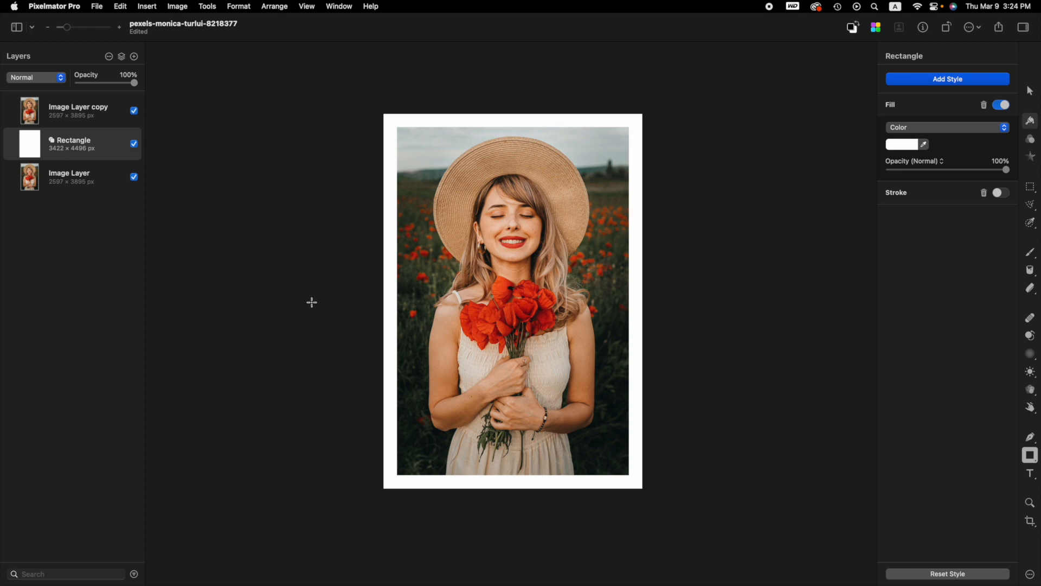
{"action": "mouse_move", "coordinate": [313, 280]}
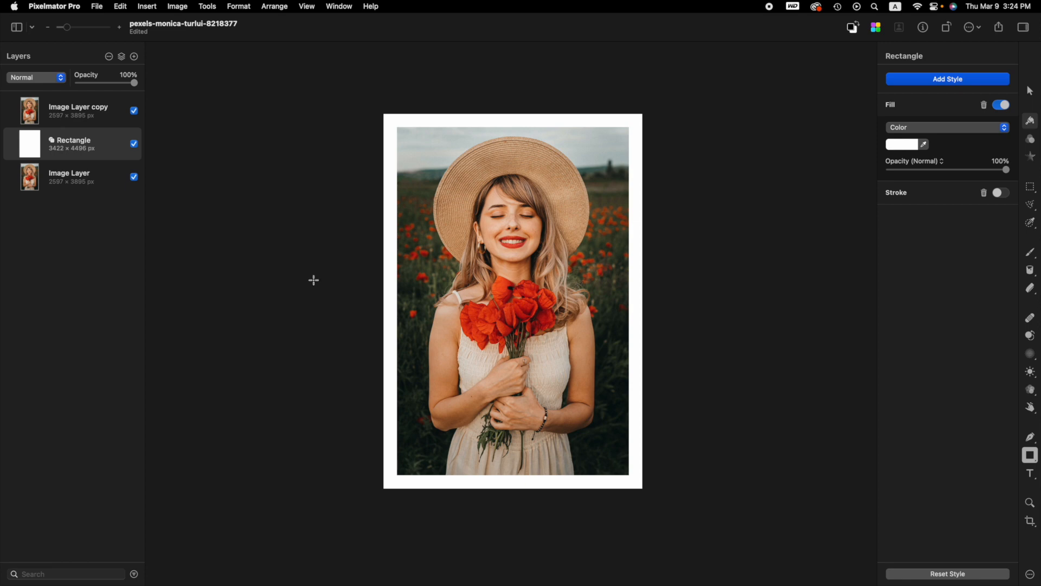
{"action": "mouse_move", "coordinate": [314, 285]}
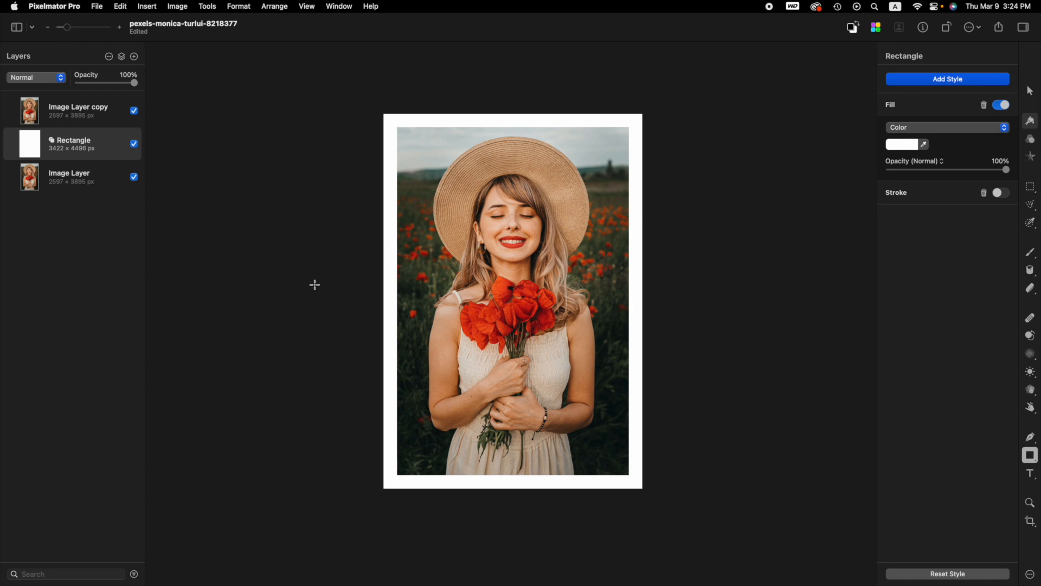
{"action": "mouse_move", "coordinate": [519, 312]}
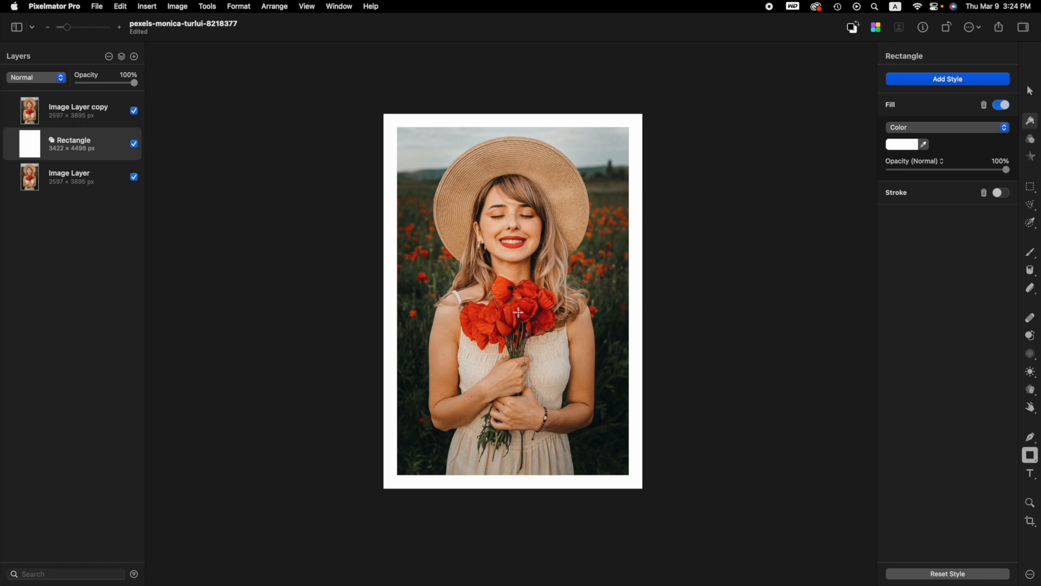
{"action": "mouse_move", "coordinate": [502, 319]}
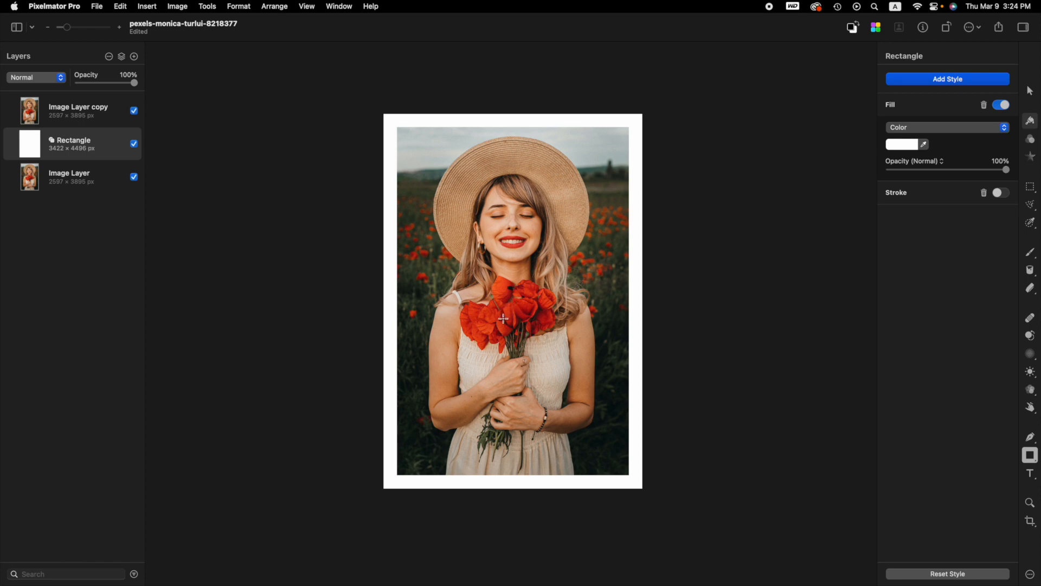
{"action": "mouse_move", "coordinate": [499, 336]}
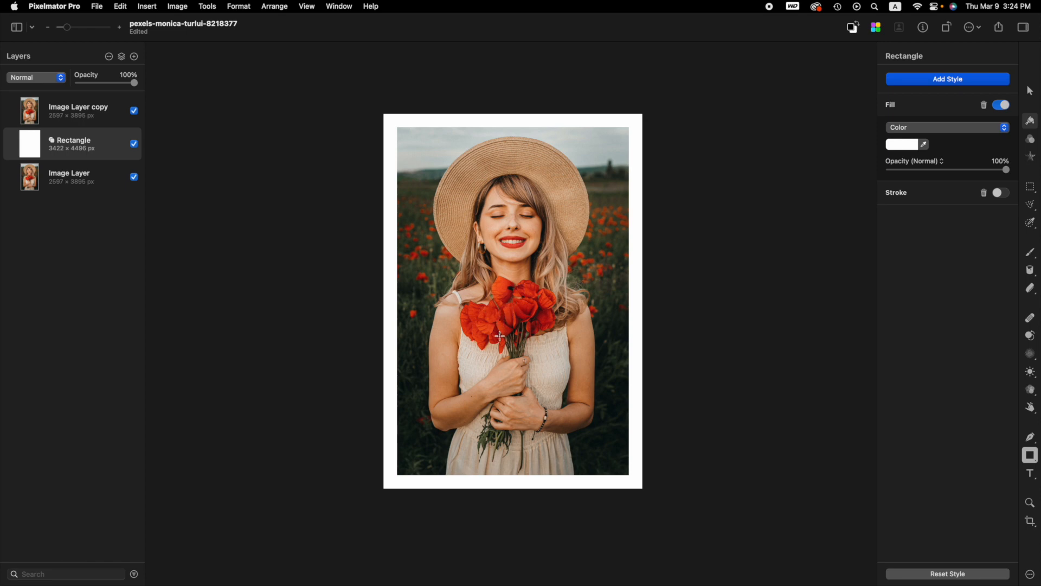